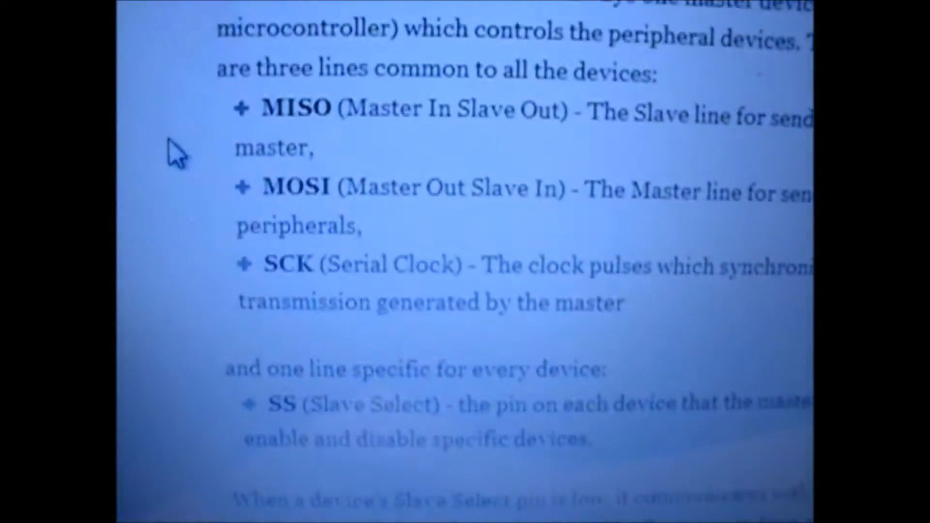
# Step: Scroll through the CardInfo sketch code, then bring up the File menu
pyautogui.scroll(3)
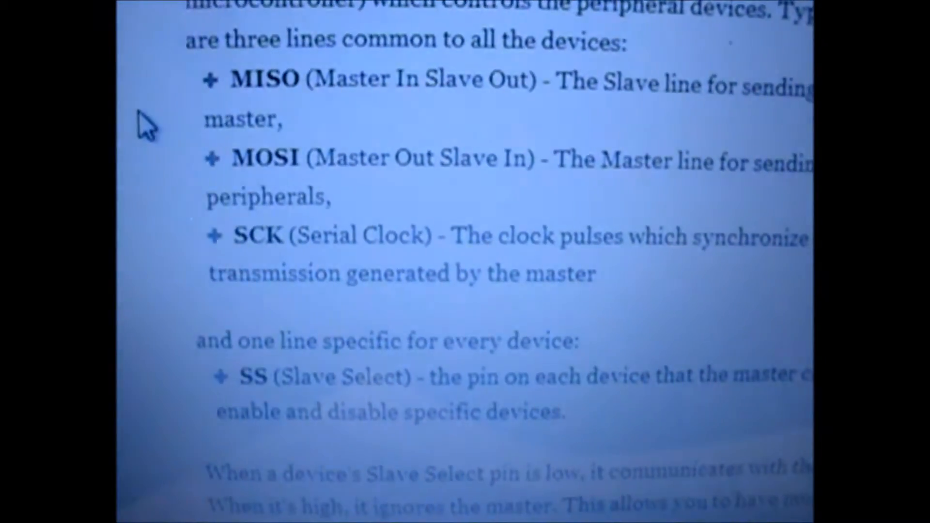
pyautogui.scroll(-3)
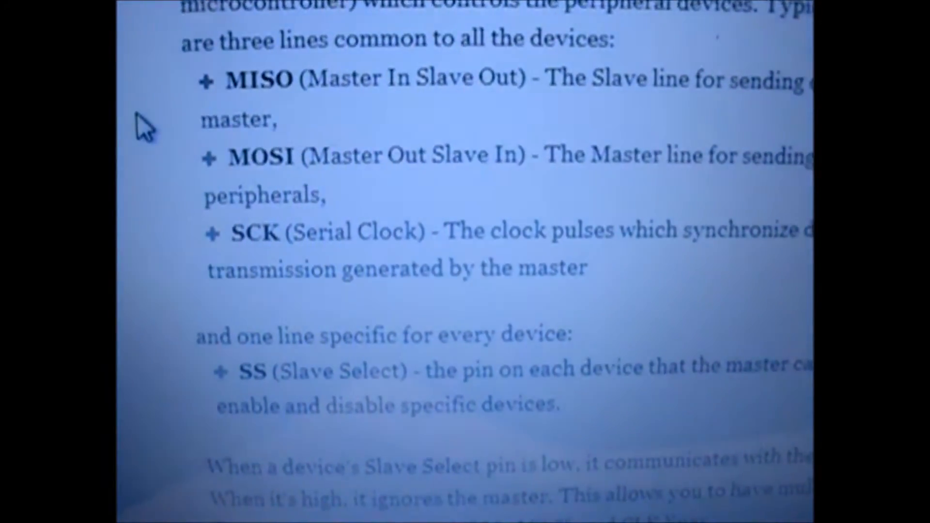
pyautogui.scroll(-3)
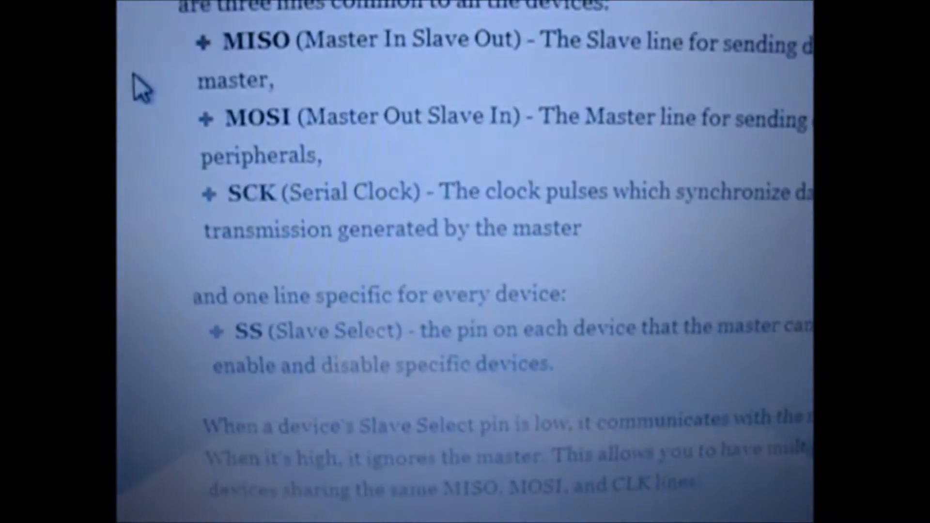
pyautogui.scroll(-3)
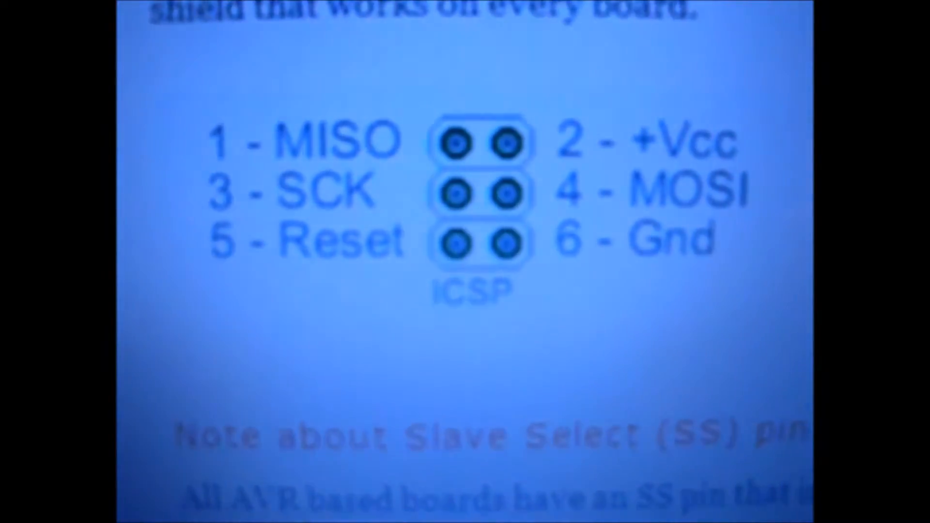
pyautogui.scroll(-3)
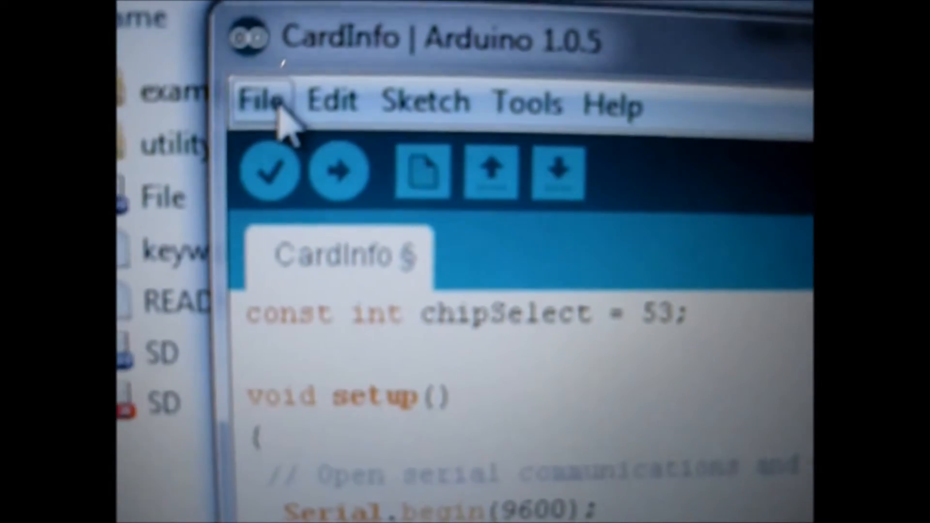
pyautogui.click(259, 101)
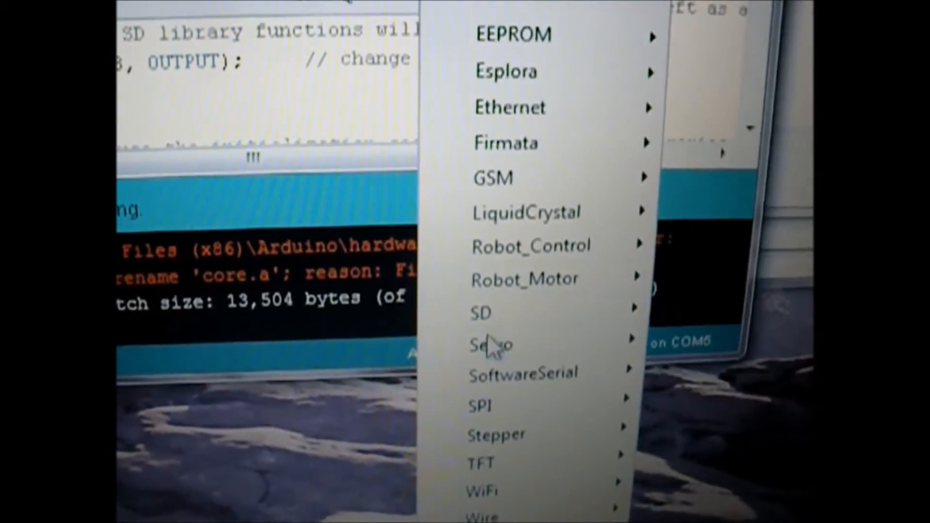
# Step: Pick CardInfo from the SD library's example sketches
pyautogui.click(481, 313)
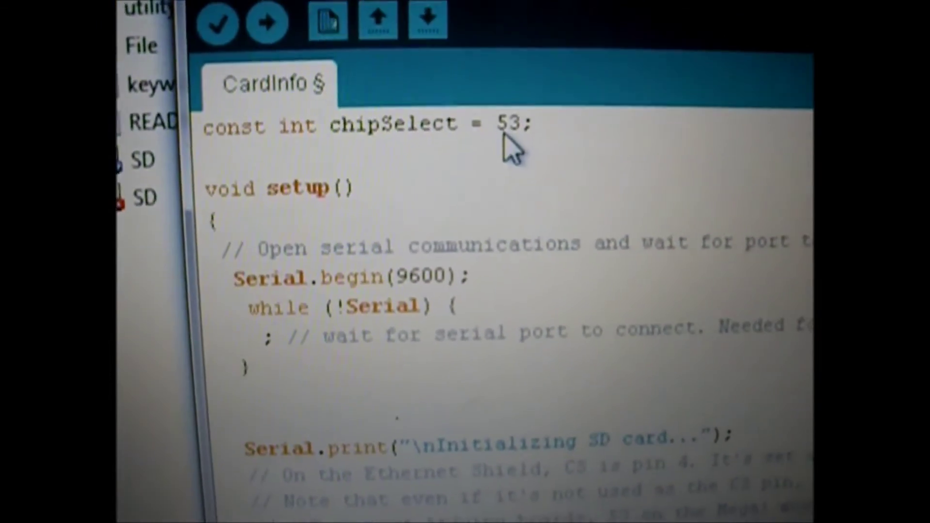
pyautogui.scroll(-3)
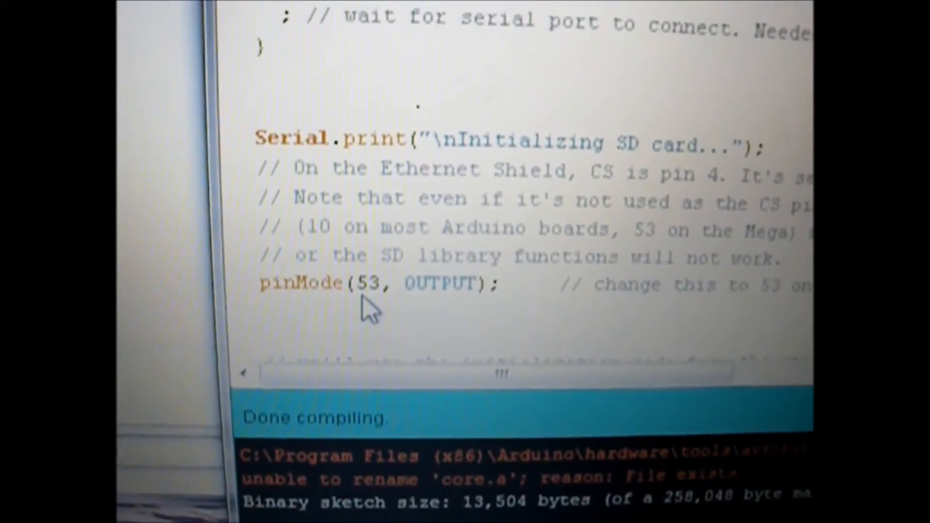
pyautogui.scroll(3)
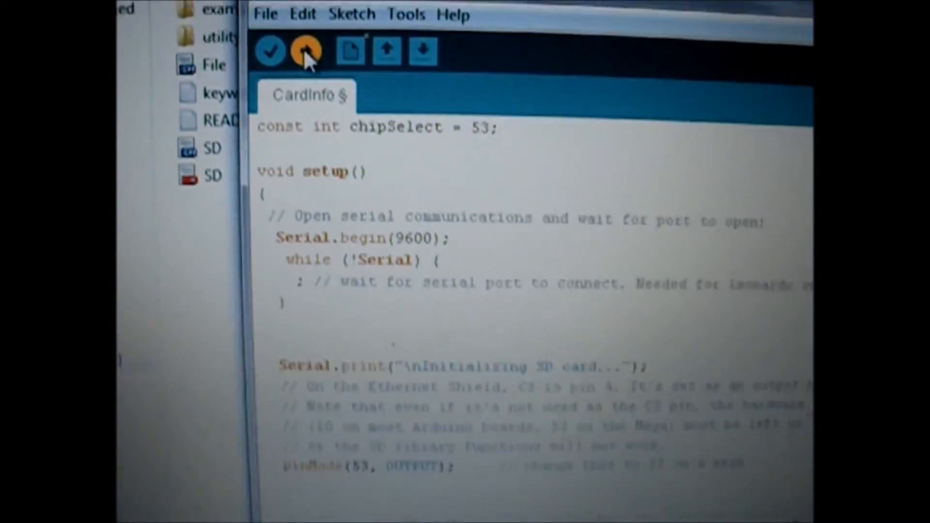
# Step: Upload CardInfo to the board and launch the COM5 Serial Monitor from Tools
pyautogui.click(304, 51)
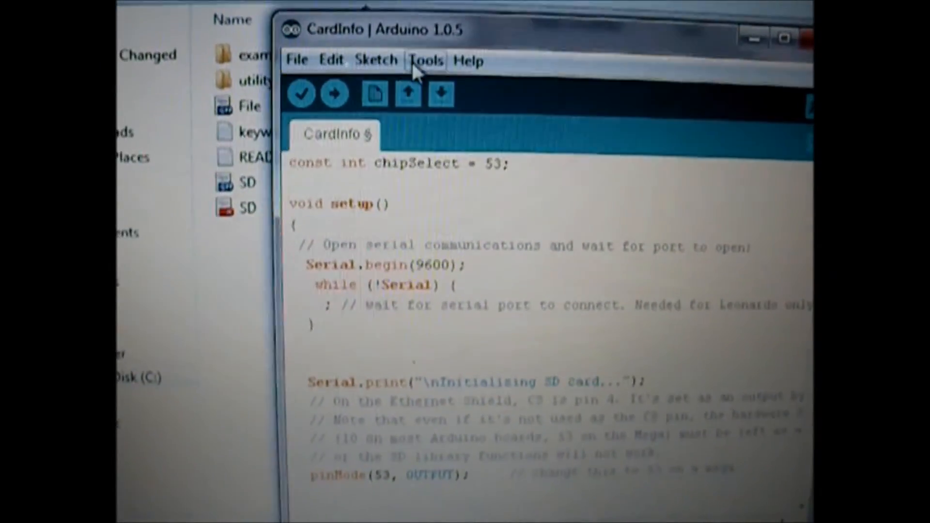
pyautogui.click(425, 61)
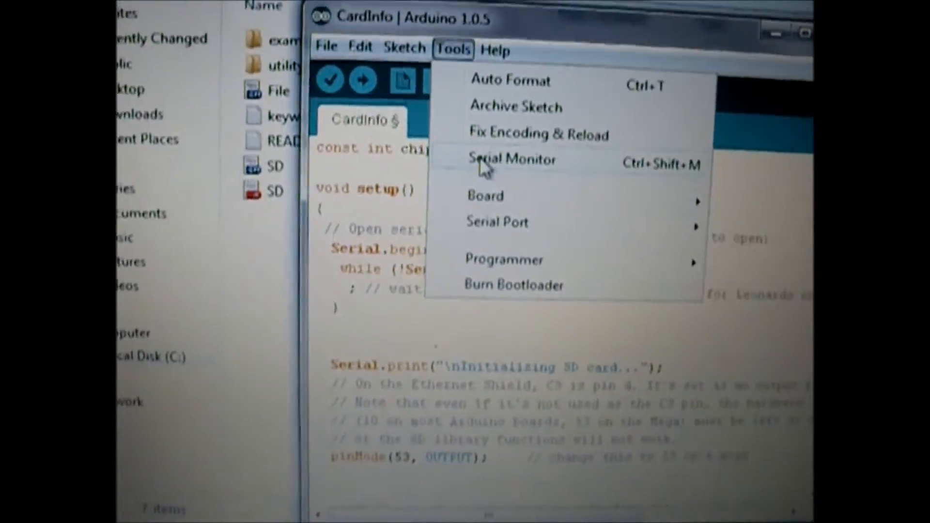
pyautogui.click(511, 160)
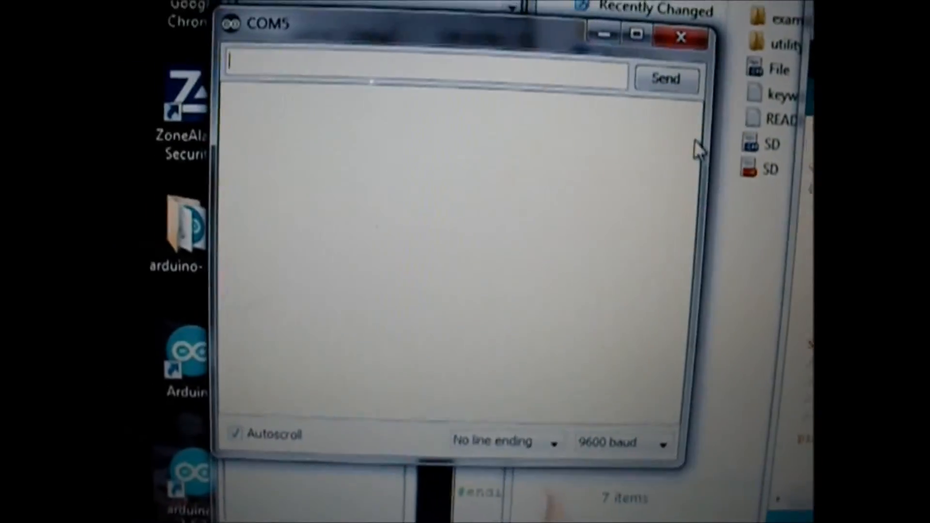